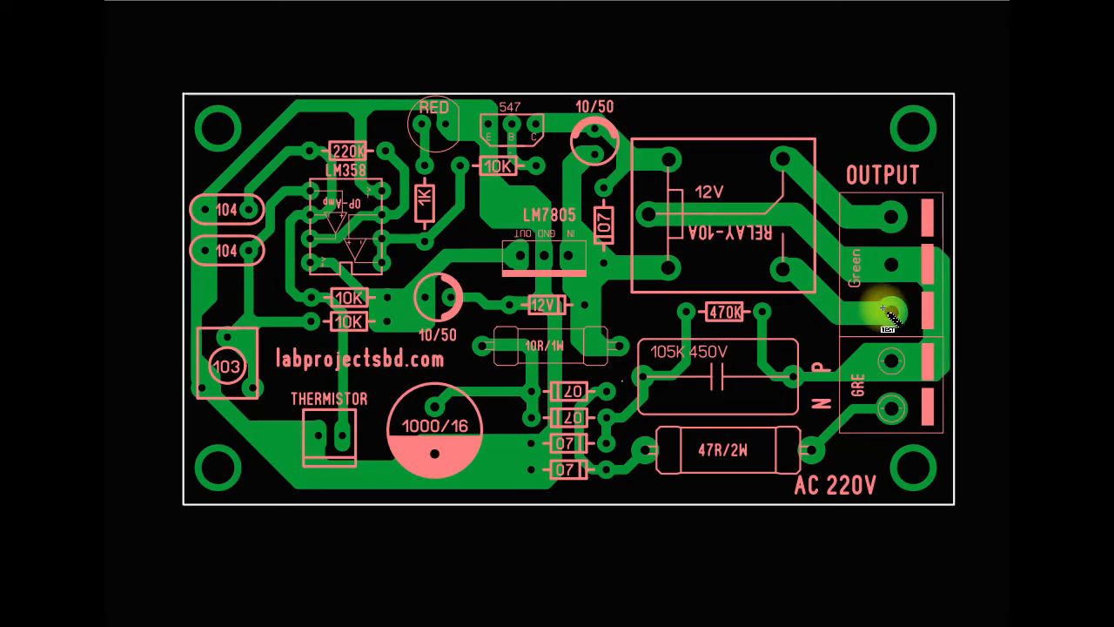
mouse_move(902, 275)
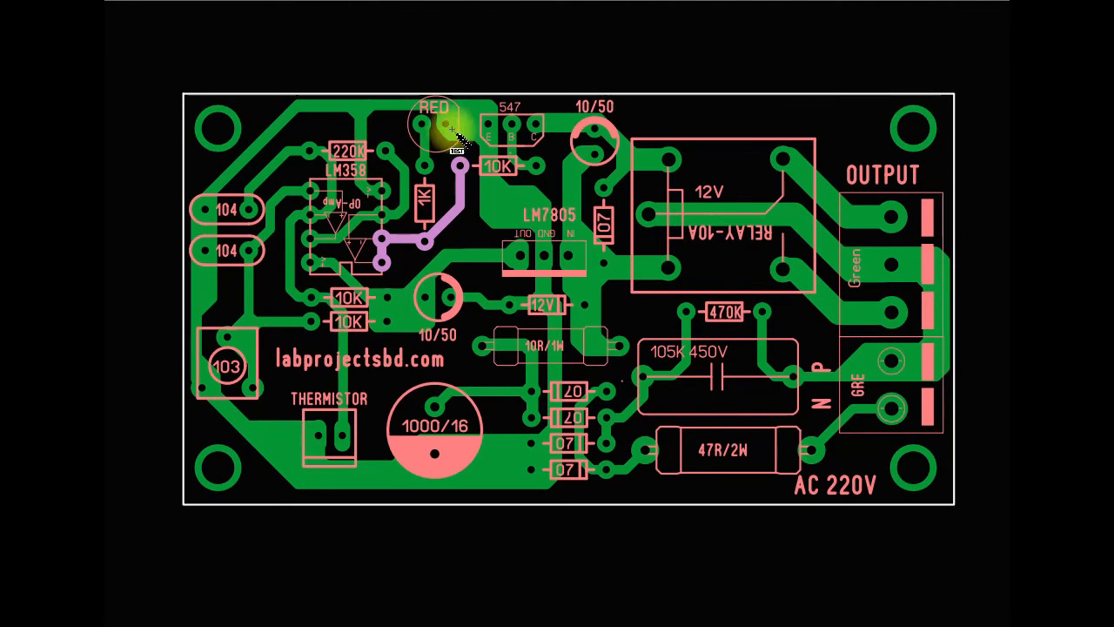
mouse_move(640, 470)
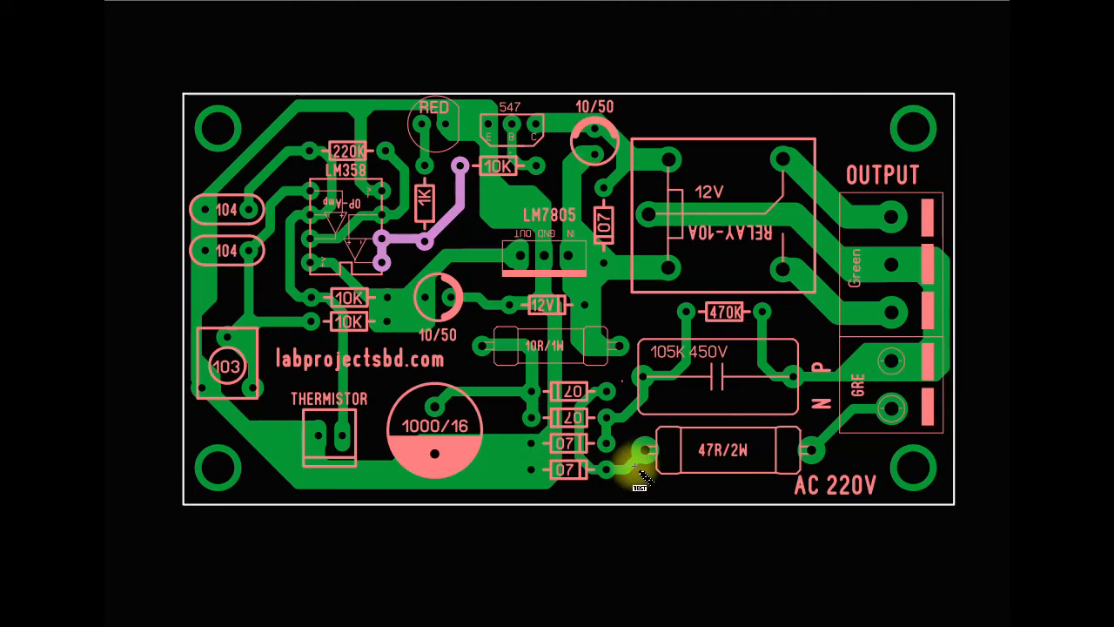
mouse_move(540, 366)
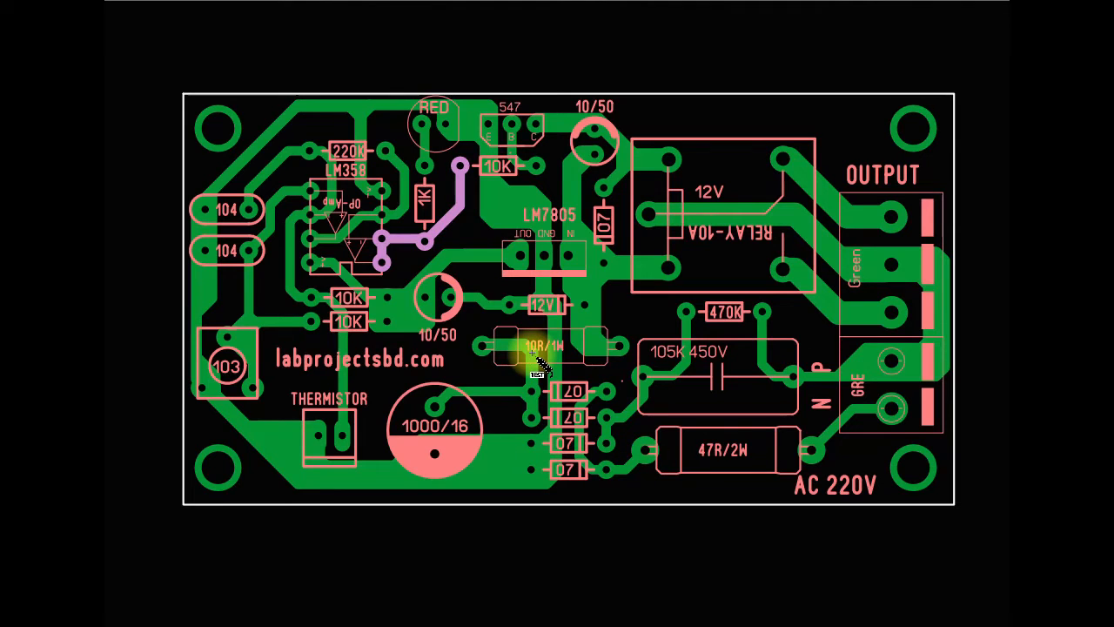
mouse_move(780, 488)
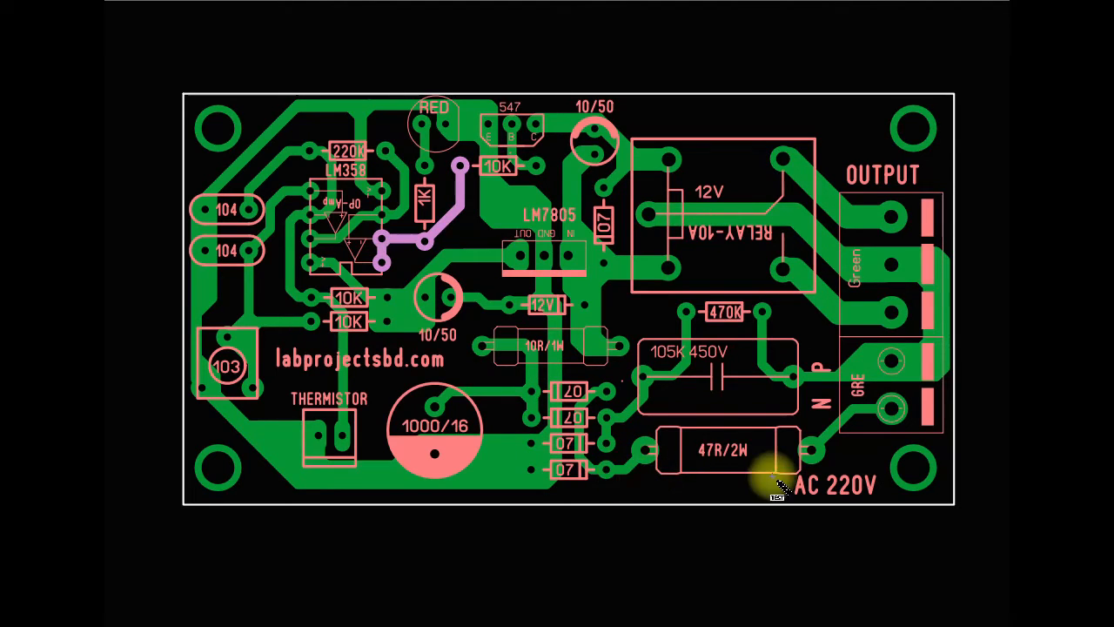
mouse_move(766, 83)
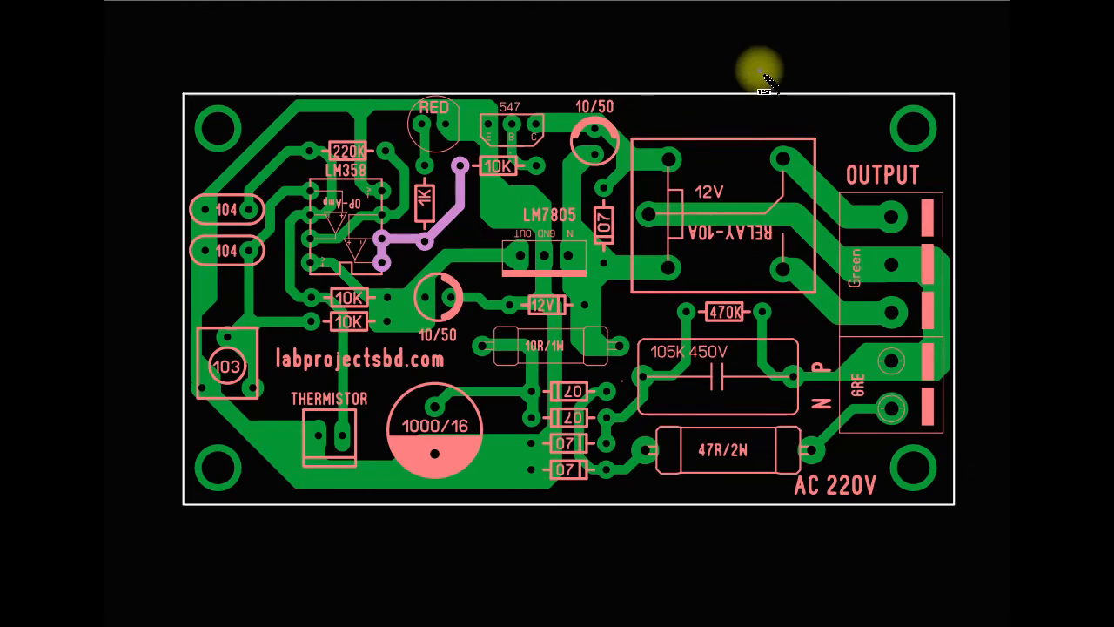